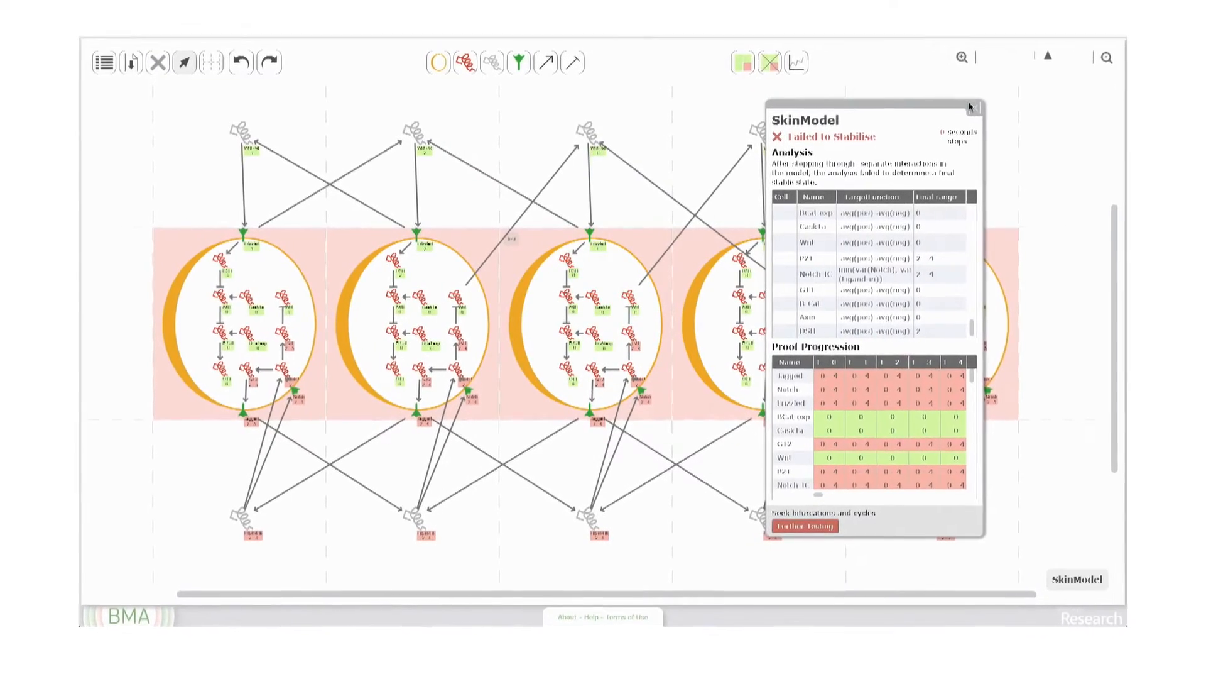
# Review SkinModel's failed-to-stabilise Analysis table, then dismiss the results window.
pyautogui.click(970, 107)
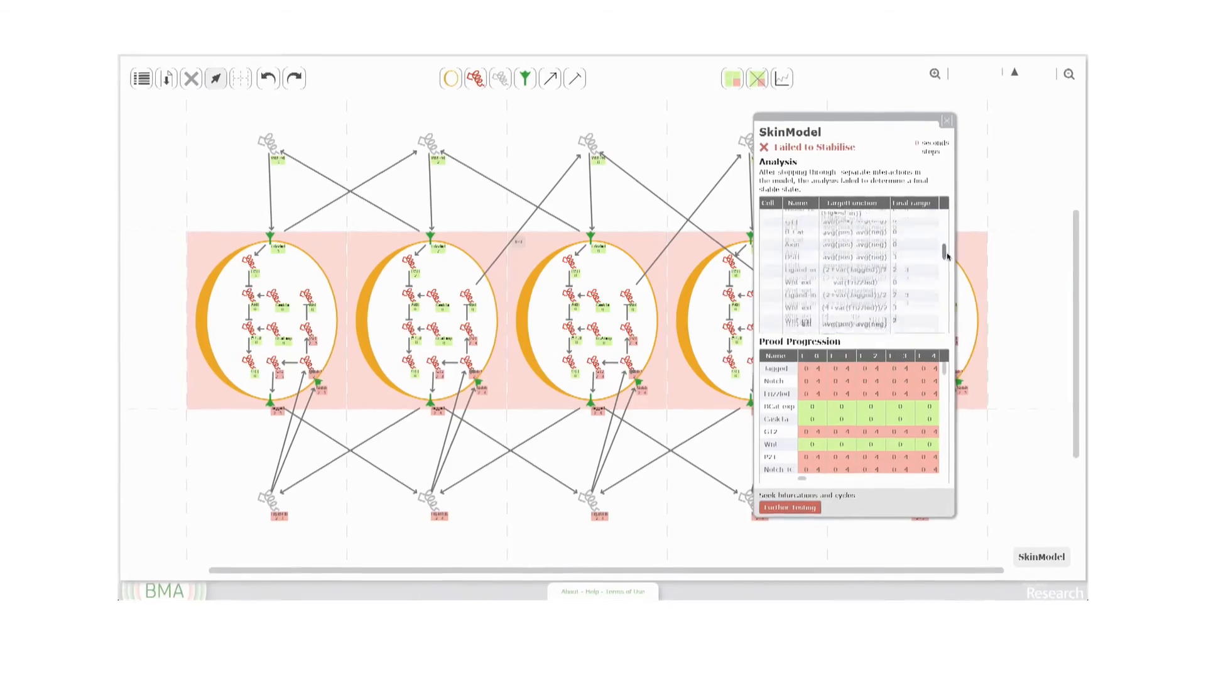
pyautogui.click(947, 120)
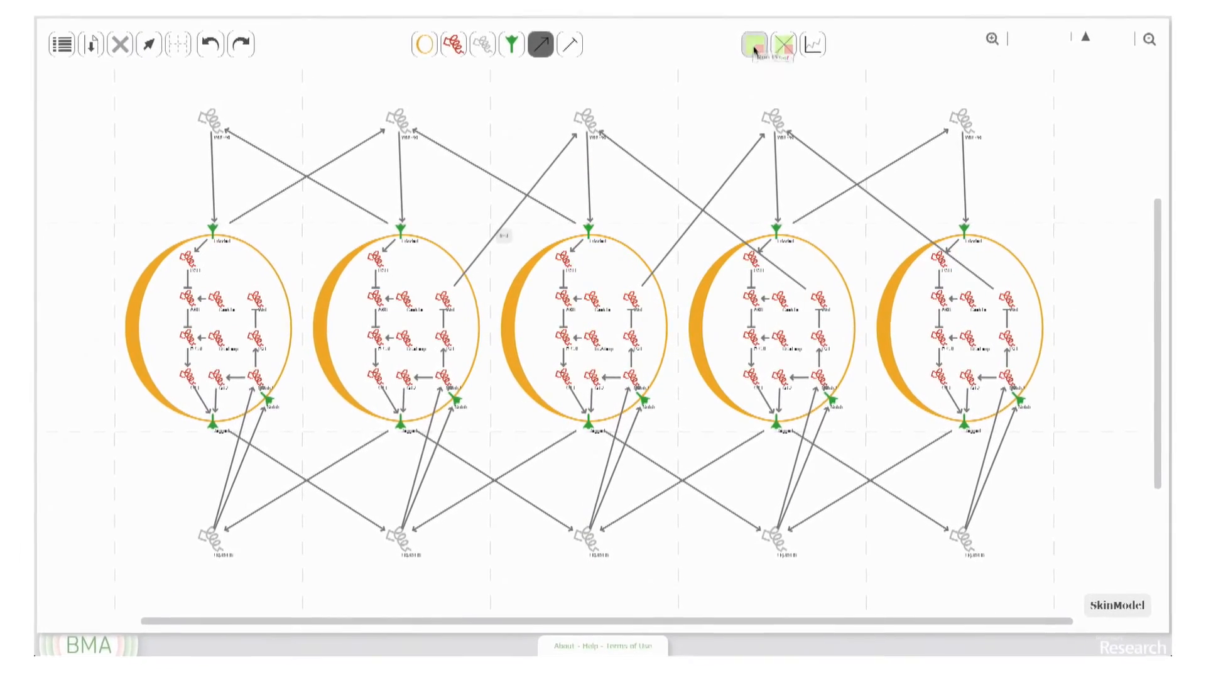
# Run Proof Analysis on the five-cell SkinModel, which now stabilises to a single stable state.
pyautogui.click(753, 44)
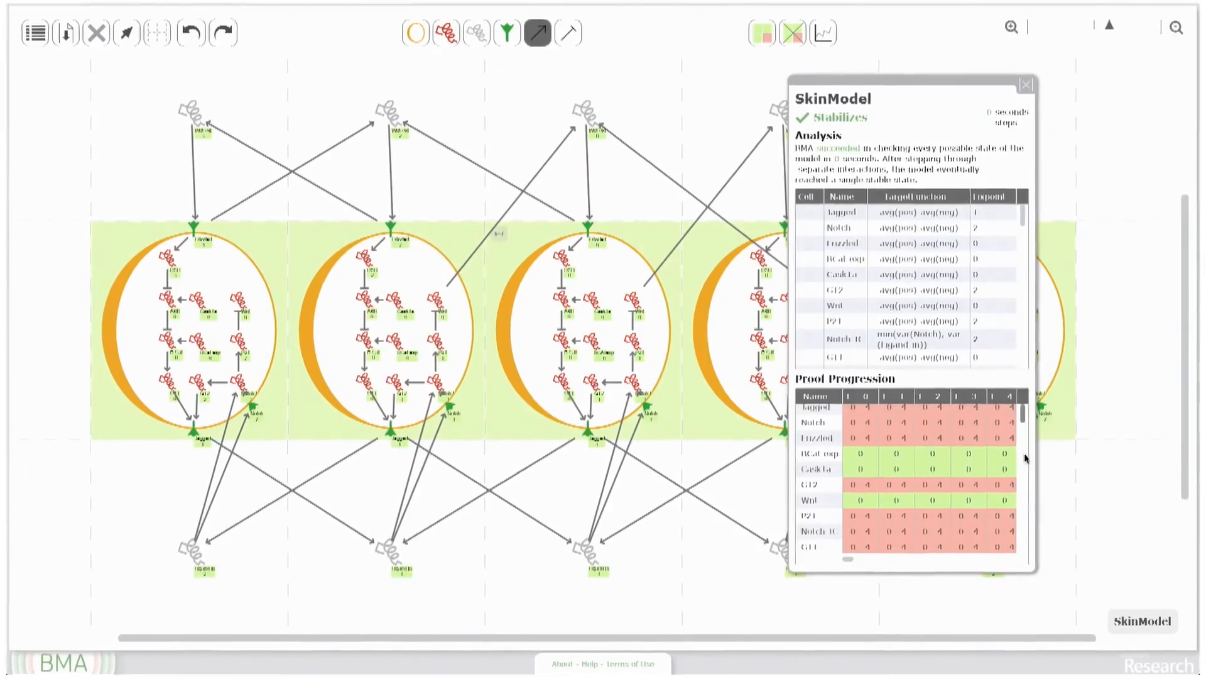